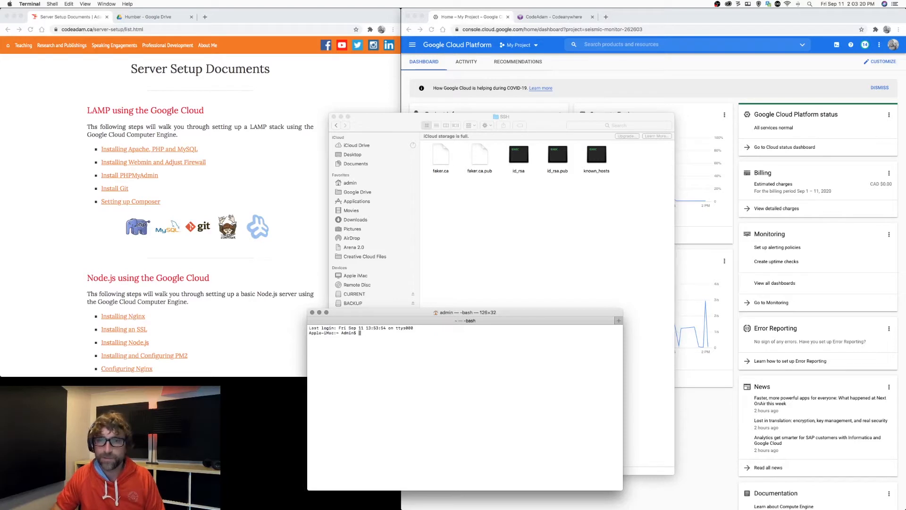
Generate an RSA key pair with ssh-keygen, saved as Desktop/Personal/SSH/testing-server
text(ssh-keygen -t rsa)
text(/U)
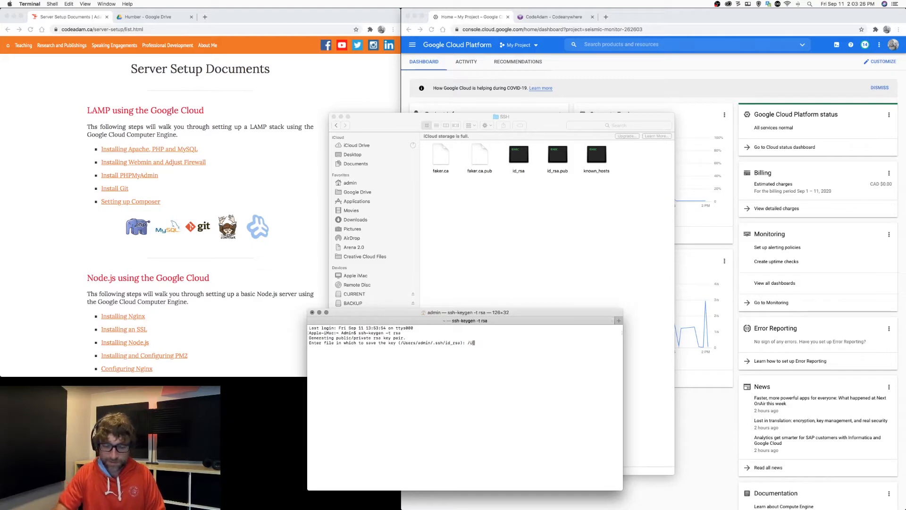
text(sers/admin/)
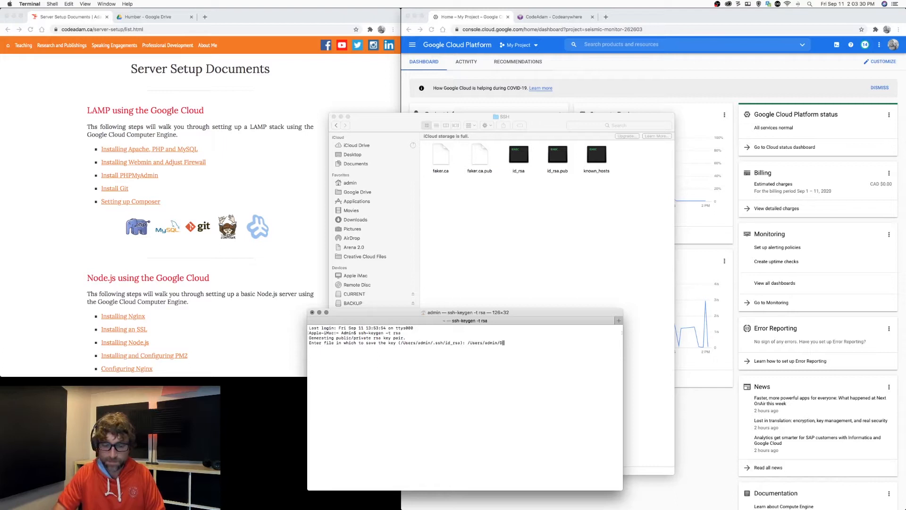
text(Desktop/Personal/SSH/)
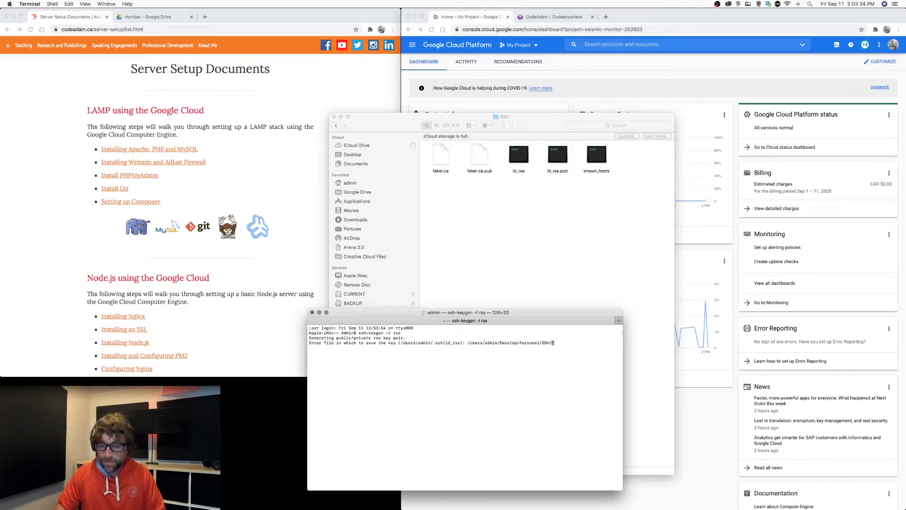
text(testing-serv)
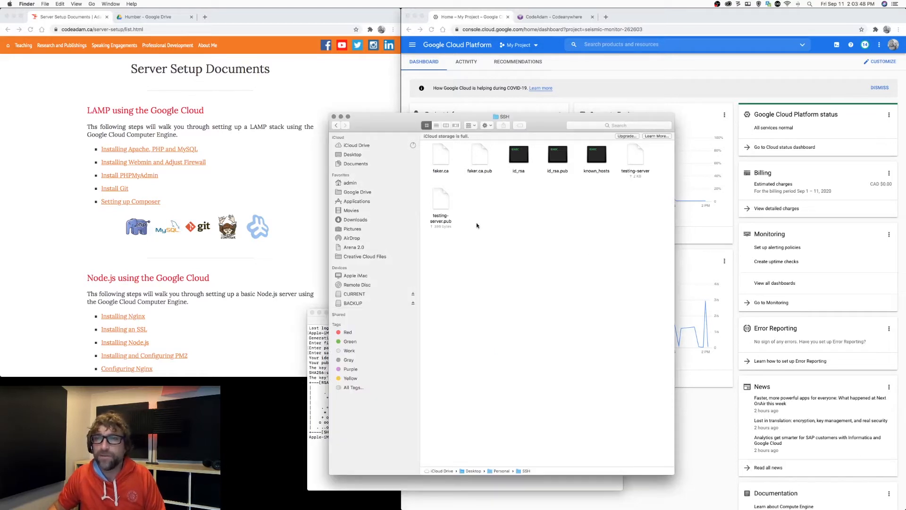
Check the new testing-server key file in Finder, then bring Chrome's cloud console forward
click(634, 154)
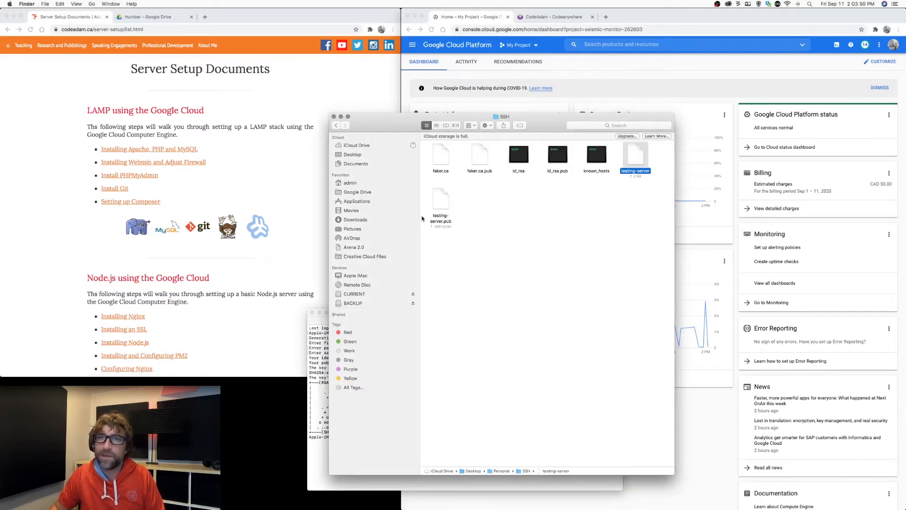
click(441, 202)
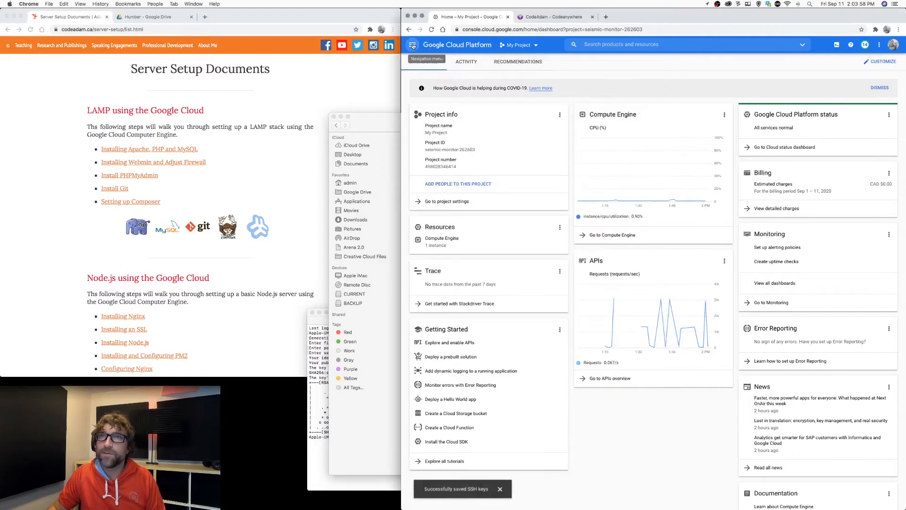
Go to Compute Engine Metadata in the console and show its SSH Keys tab
click(412, 45)
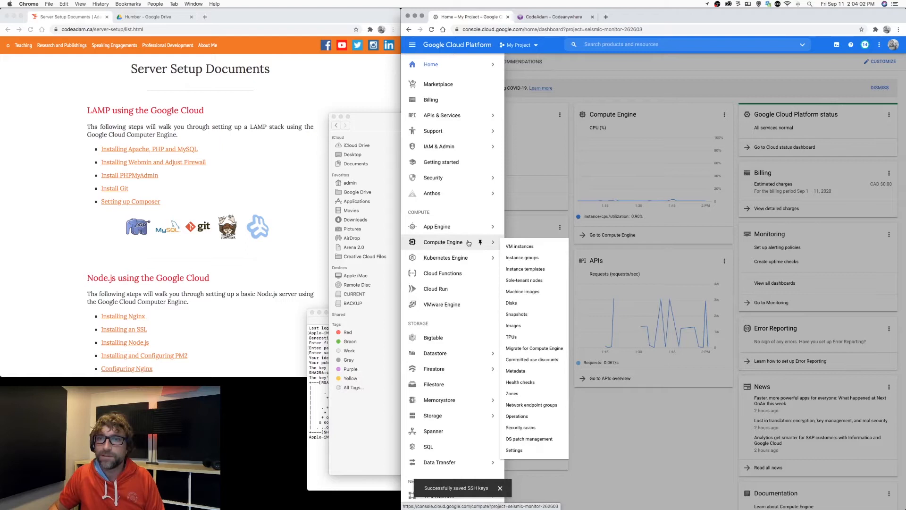
mouse_move(520, 247)
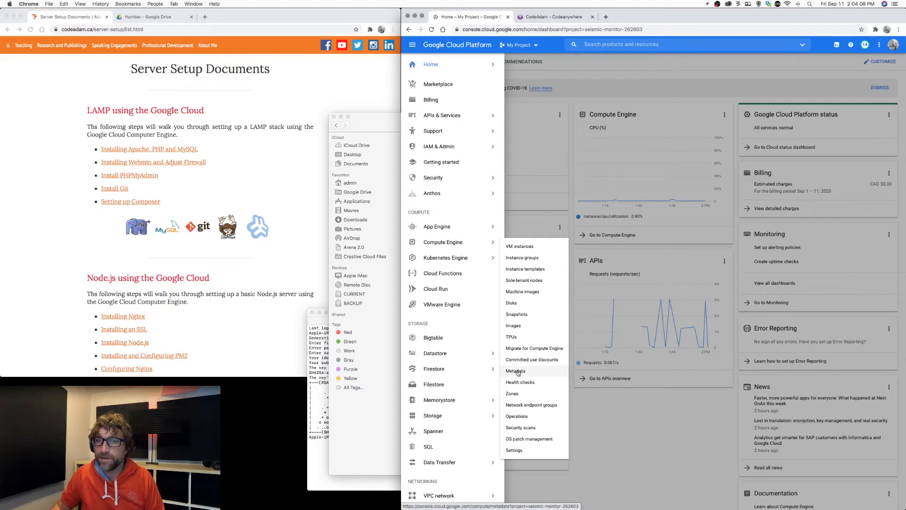
click(516, 370)
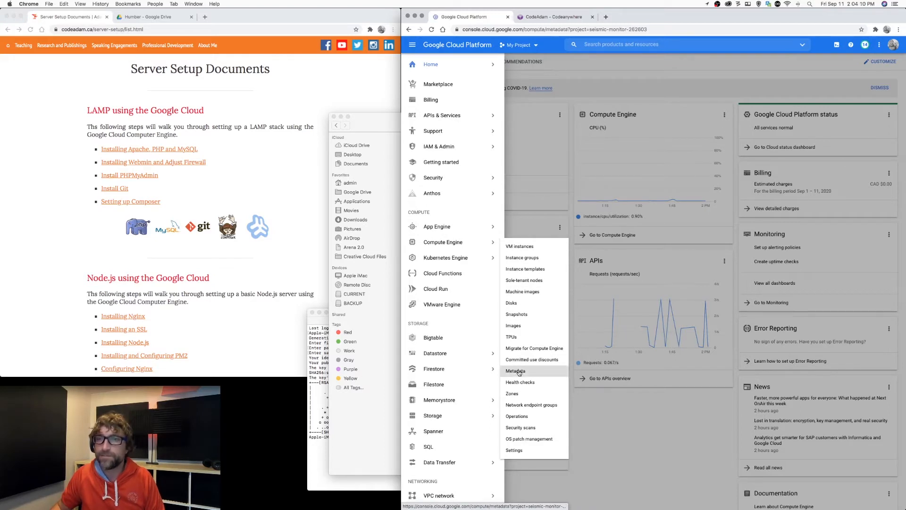
click(516, 371)
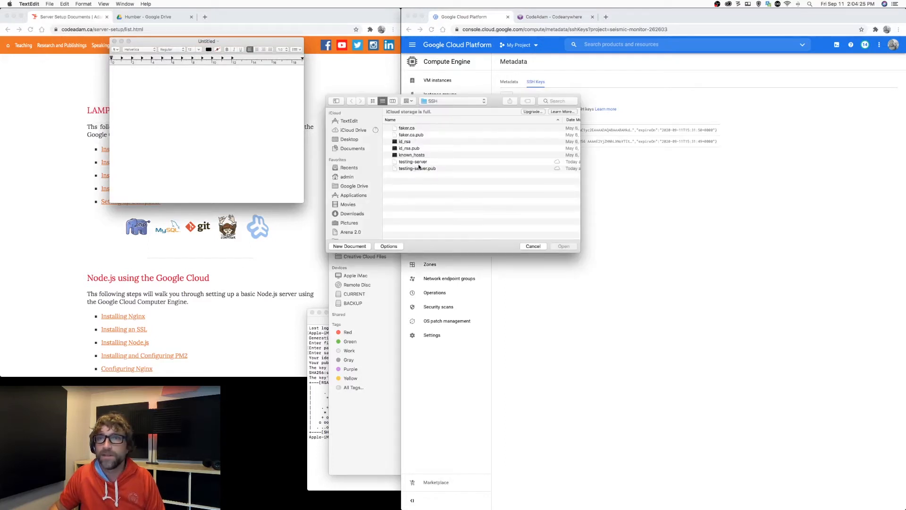
Open testing-server.pub in TextEdit and change its trailing hostname comment to testing-server
click(415, 168)
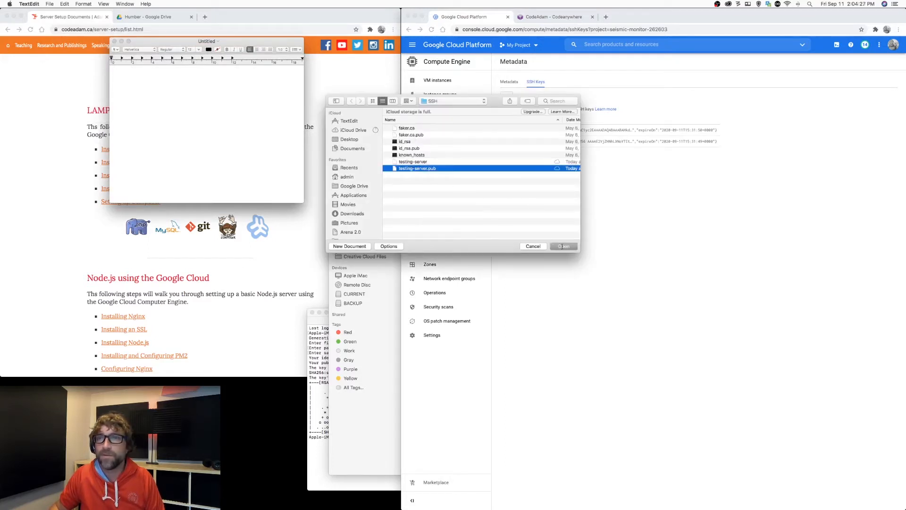
click(563, 246)
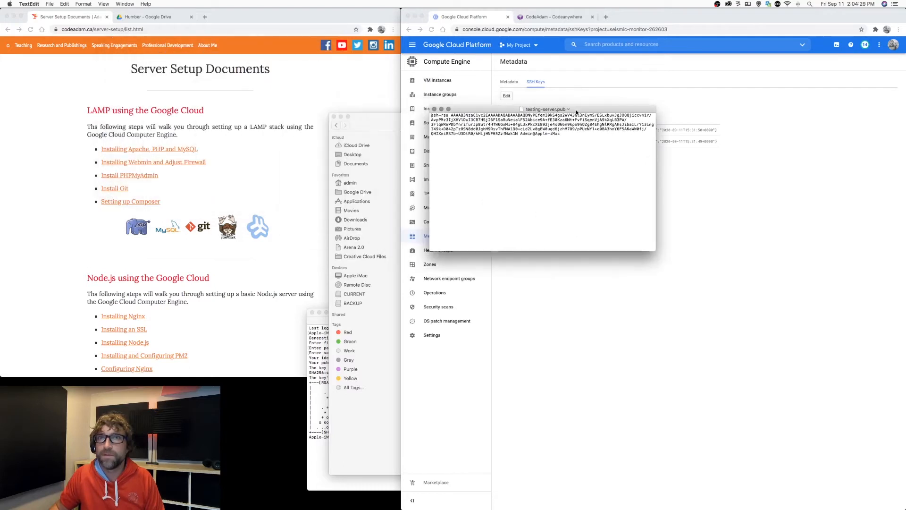
double_click(547, 134)
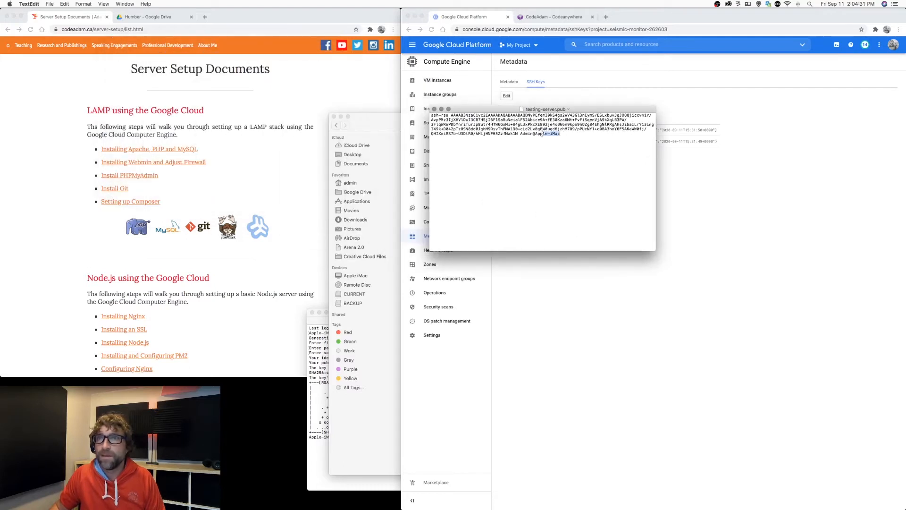
text(testin)
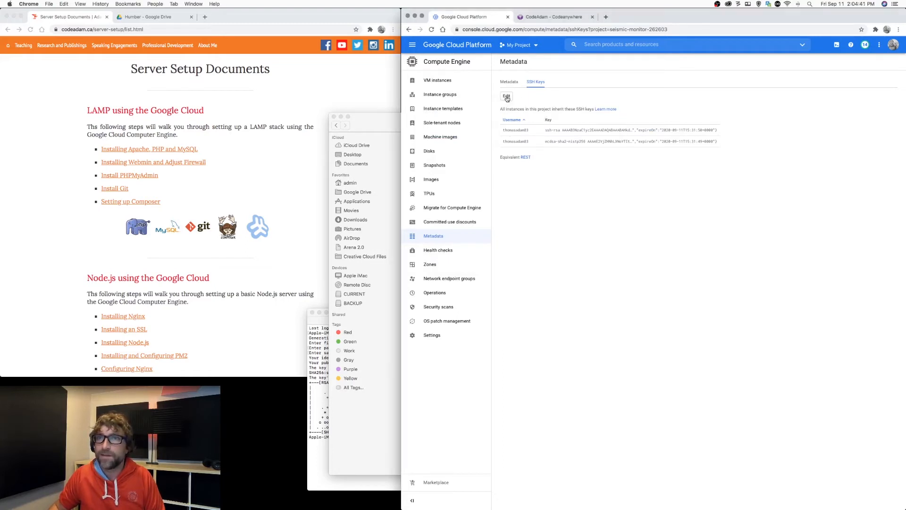
Save the testing-server public key to the project's SSH keys and go to Compute Engine
click(506, 97)
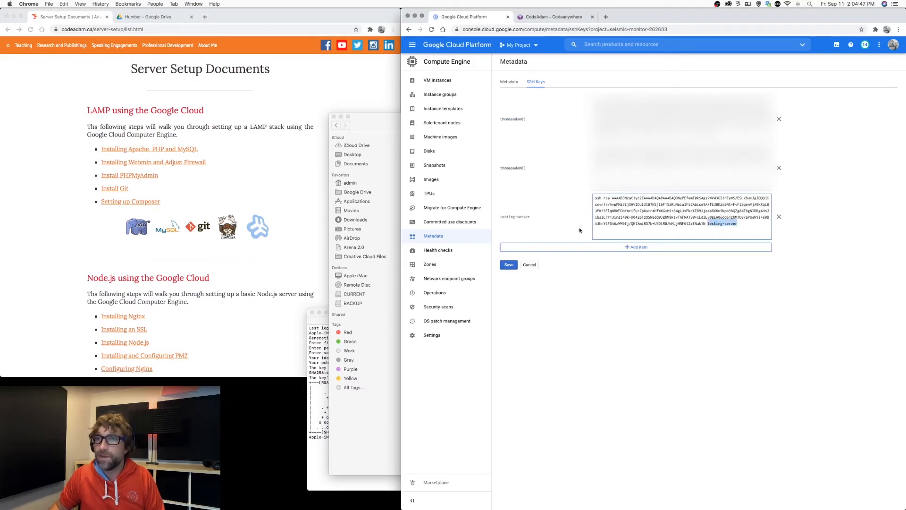
double_click(515, 217)
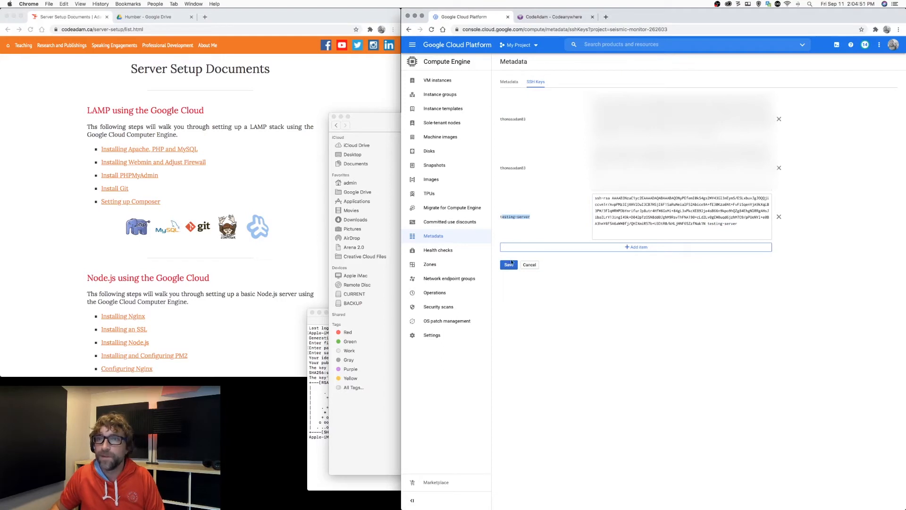
click(508, 265)
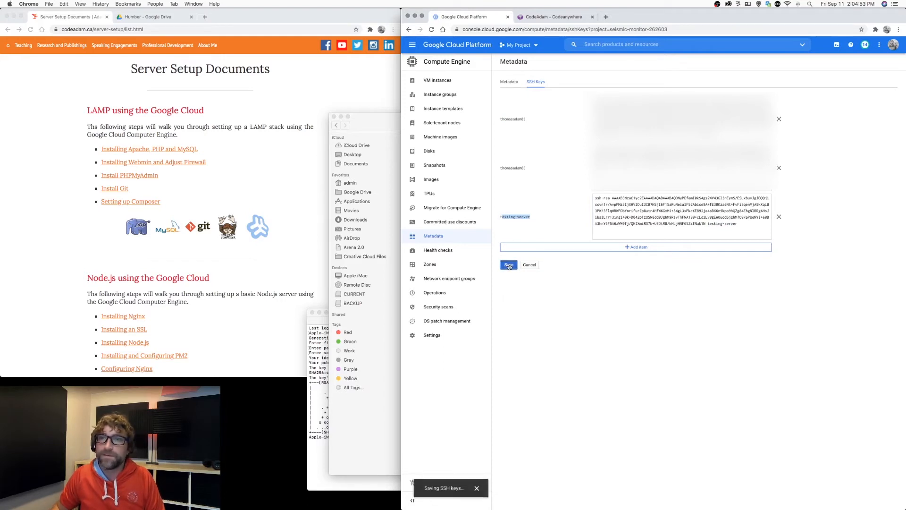
click(509, 265)
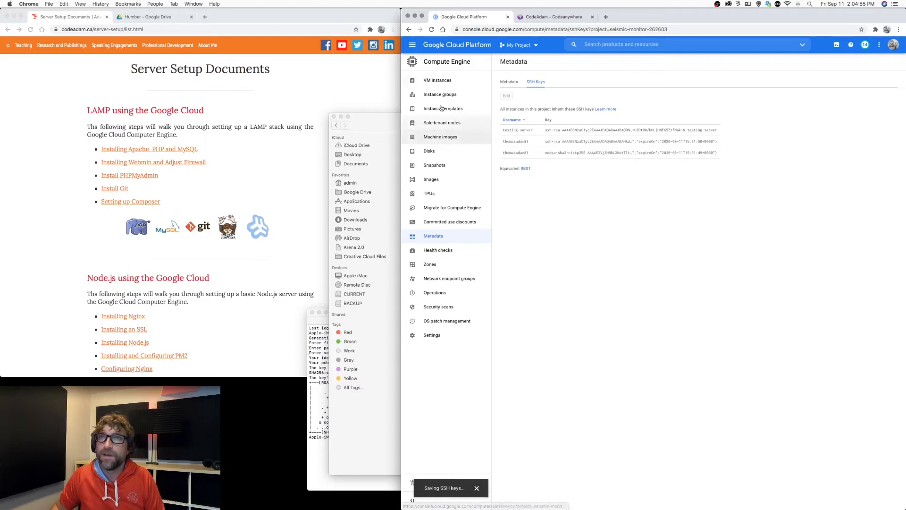
click(411, 45)
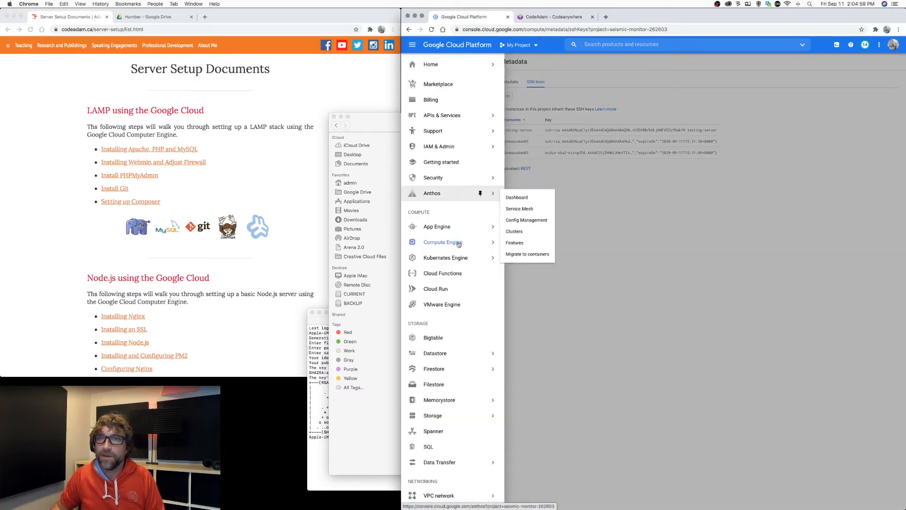
click(443, 242)
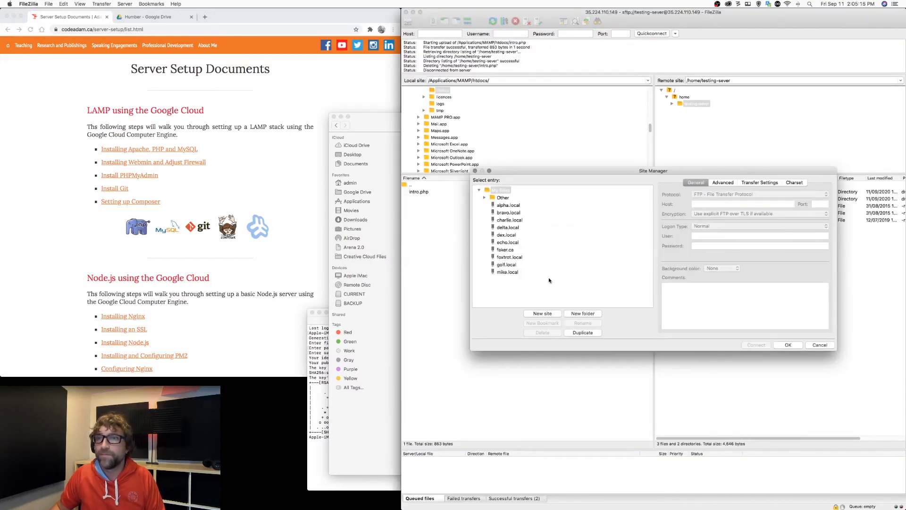
Create a new Site Manager entry for host 35.224.110.149 using SFTP, starting the username
click(542, 314)
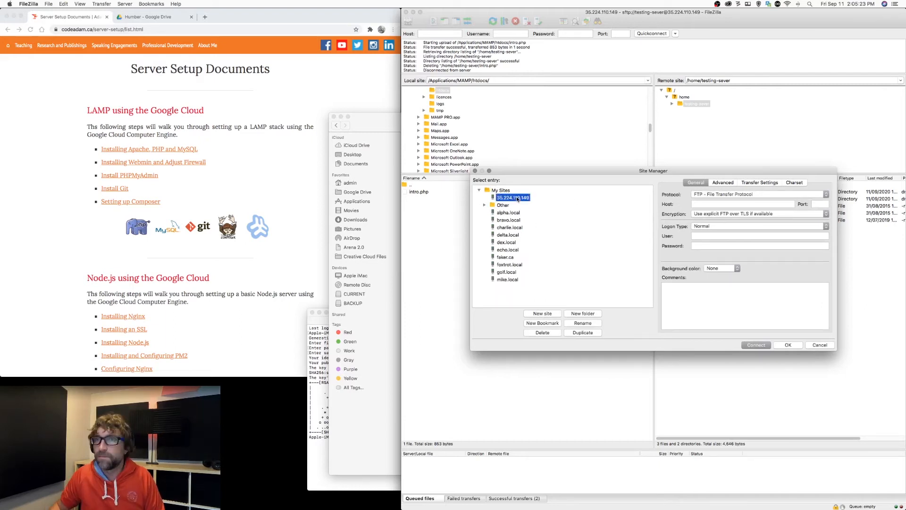
click(742, 204)
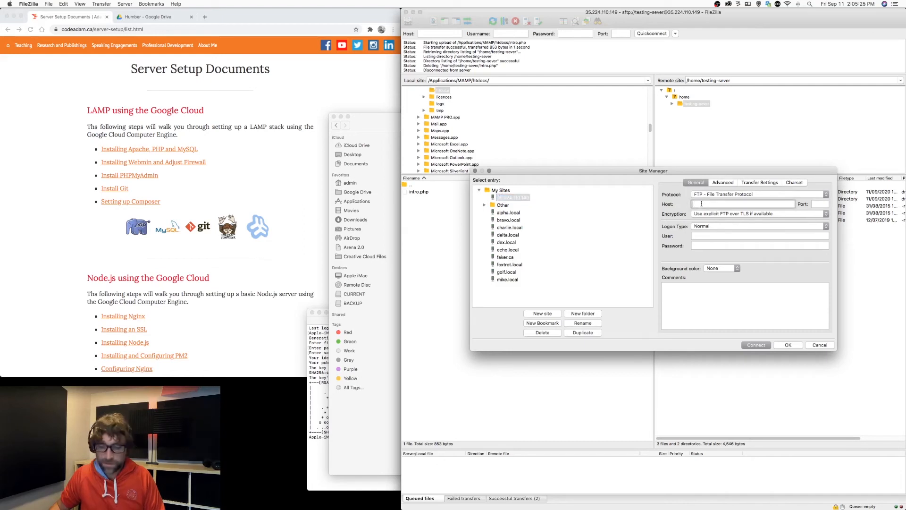
text(35.224.110.149)
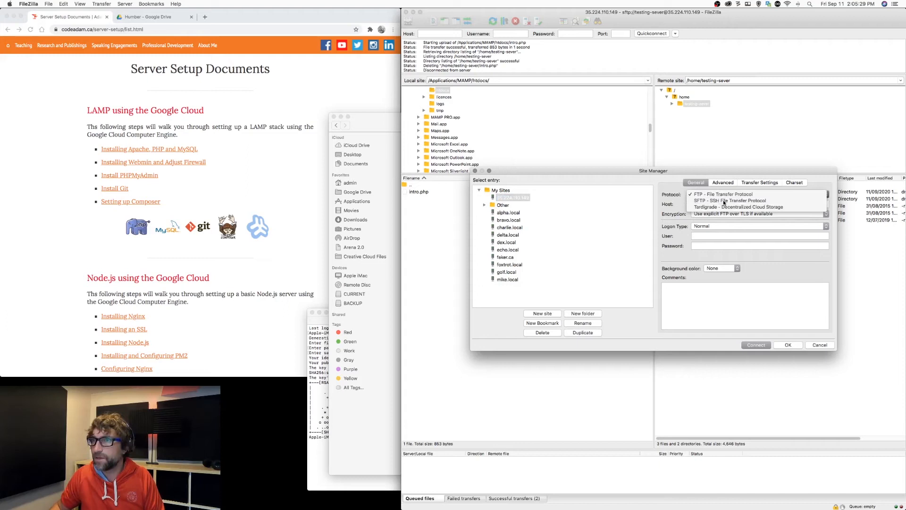
click(730, 200)
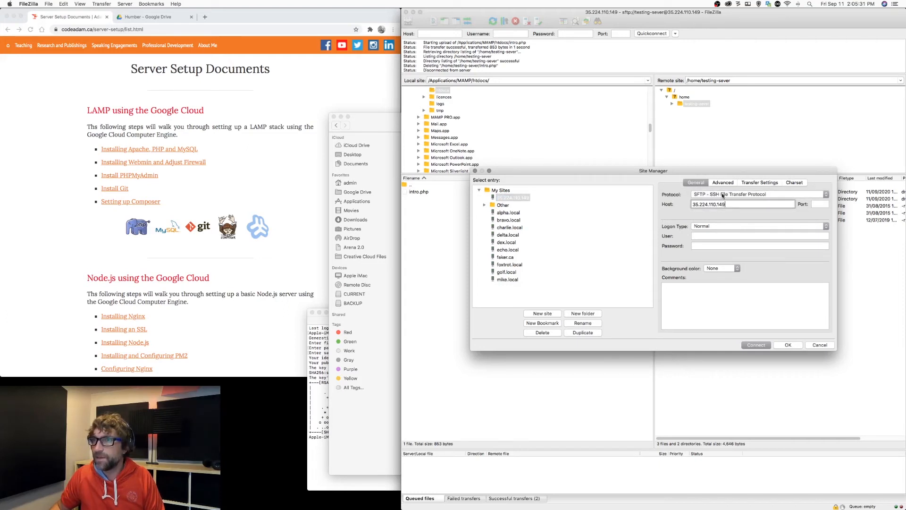
text(tes)
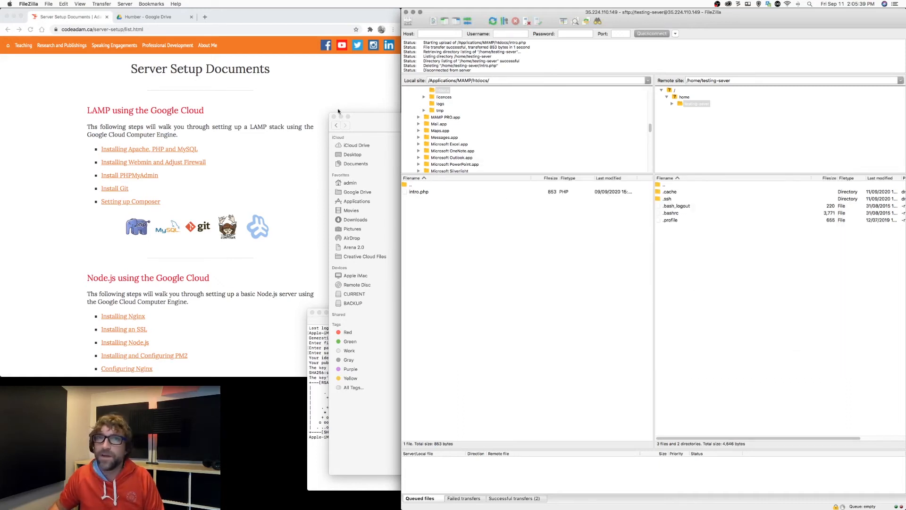
Add the testing-server private key file in FileZilla's SFTP settings and save
click(24, 4)
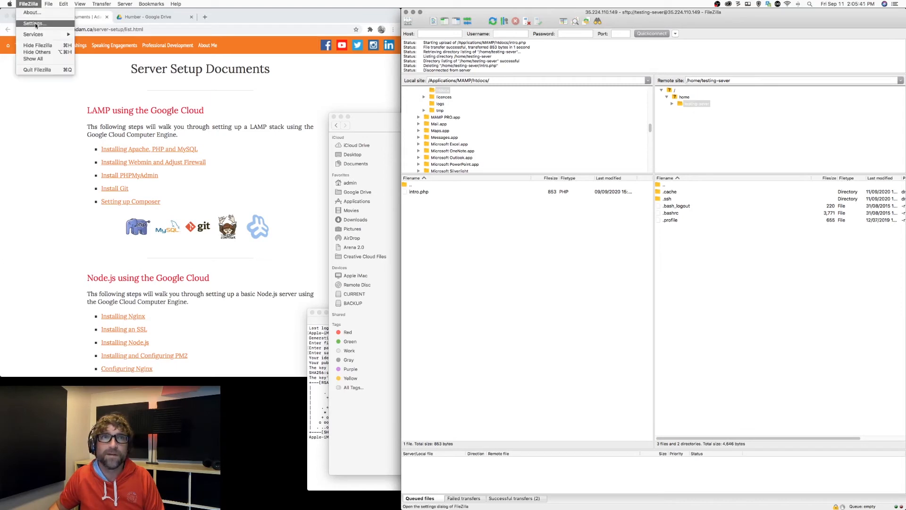
click(33, 23)
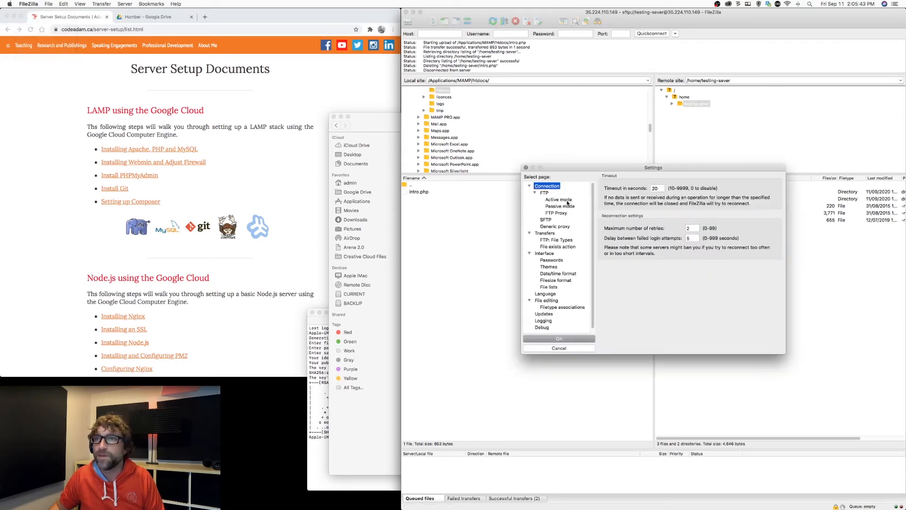
click(545, 219)
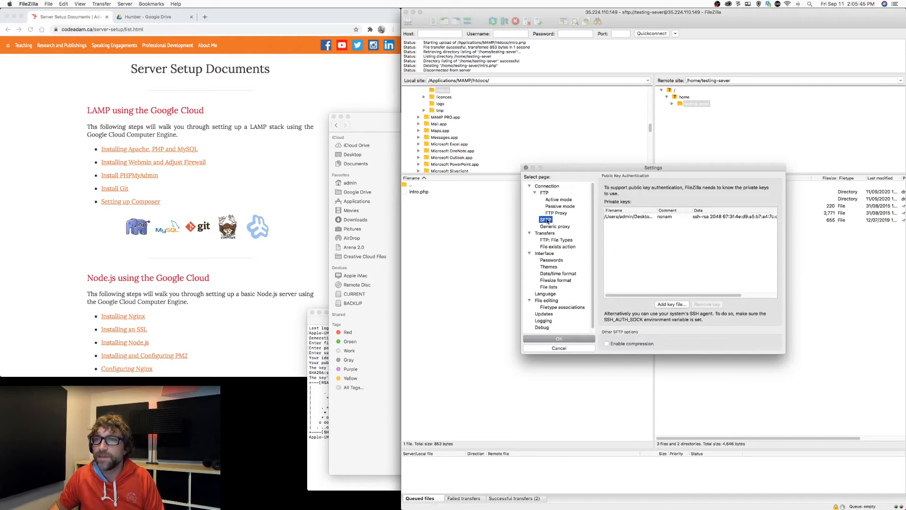
click(672, 304)
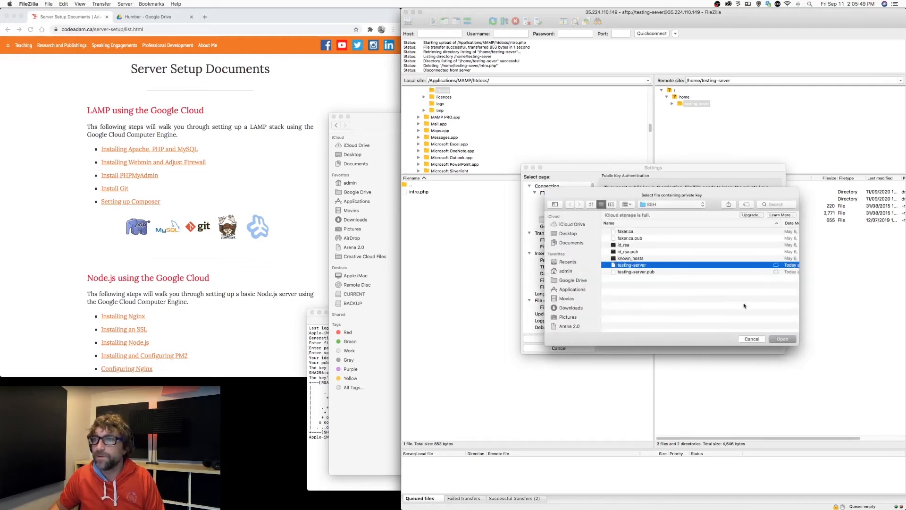
click(782, 339)
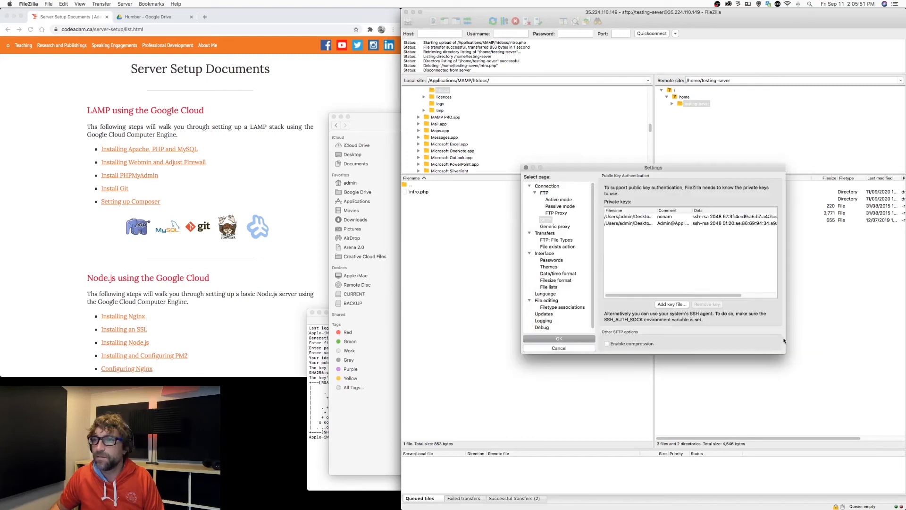
click(559, 348)
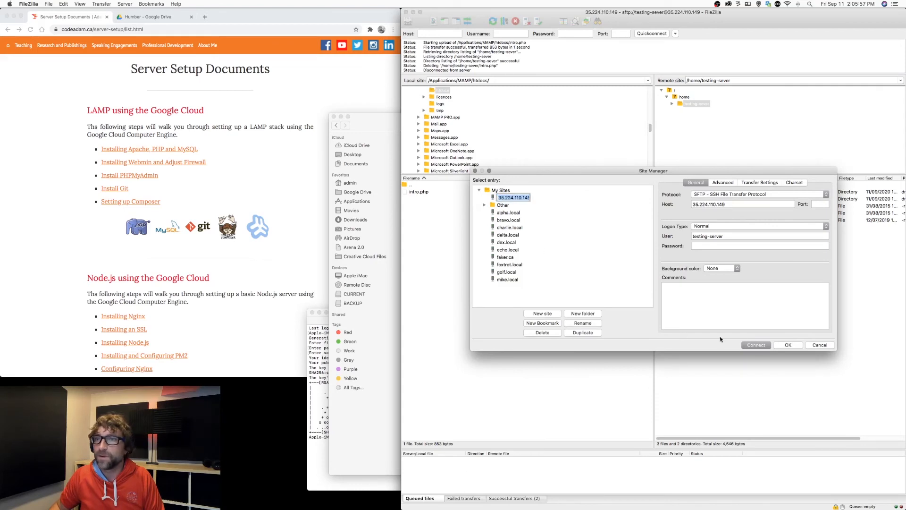
Connect over SFTP, replacing the old connection, and delete intro.php from the server
click(755, 345)
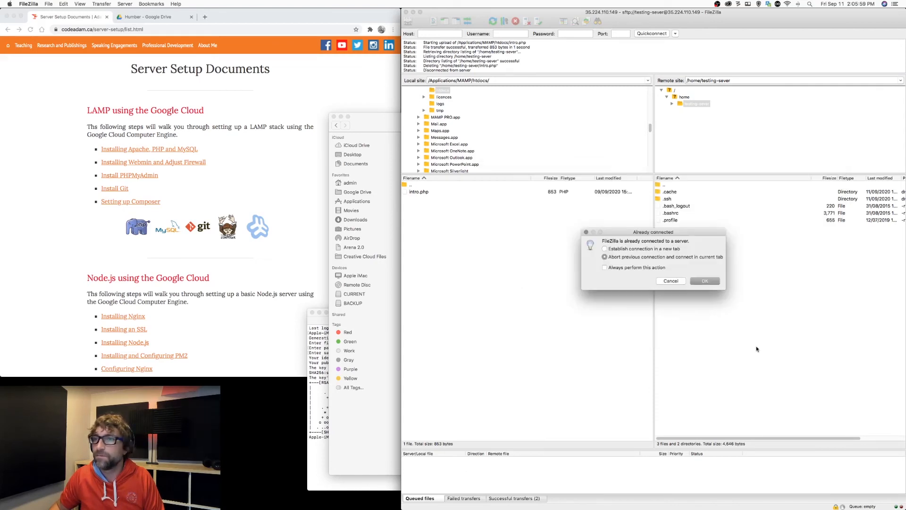
click(704, 281)
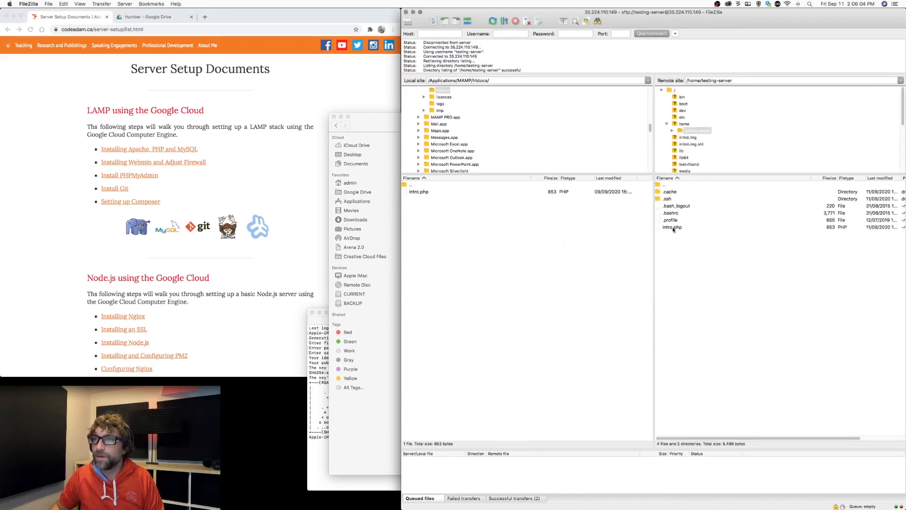
right_click(672, 227)
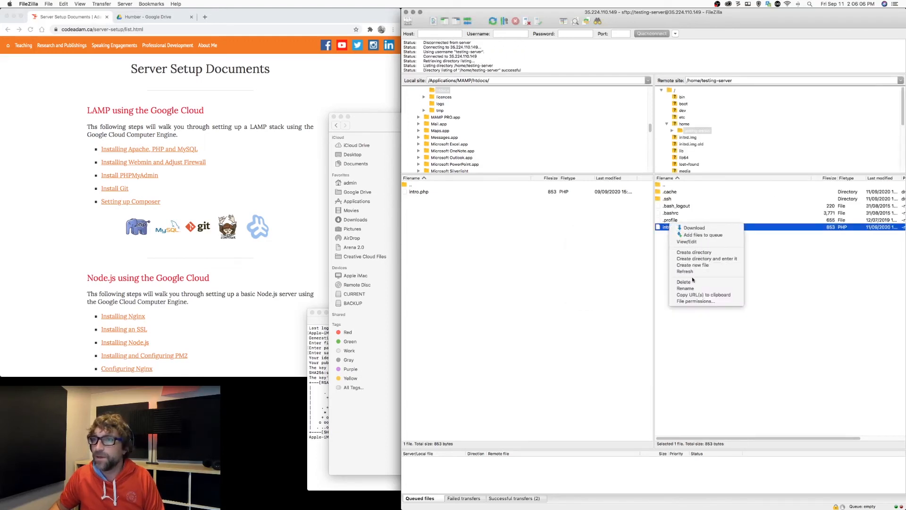
click(684, 281)
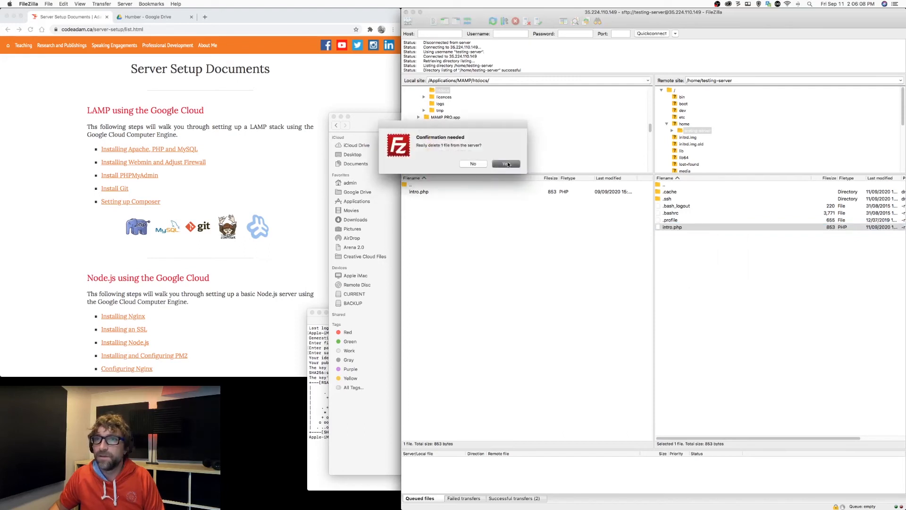
click(505, 164)
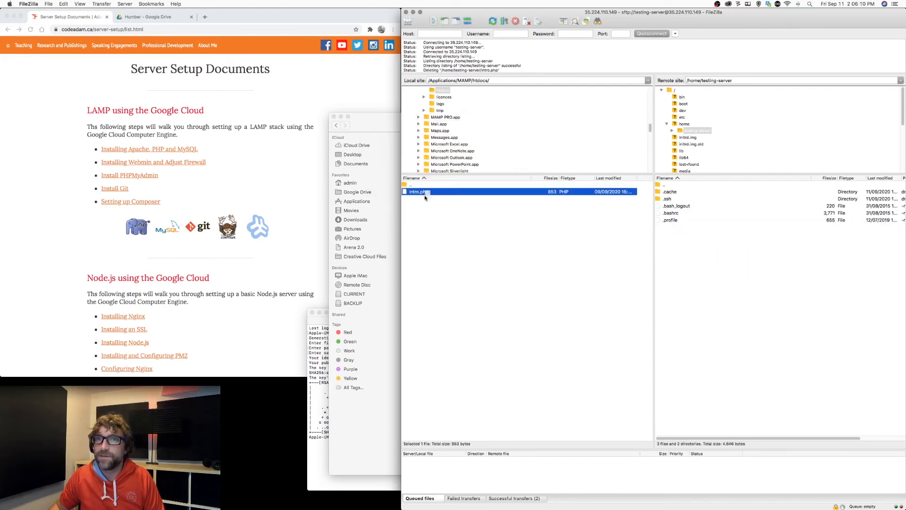